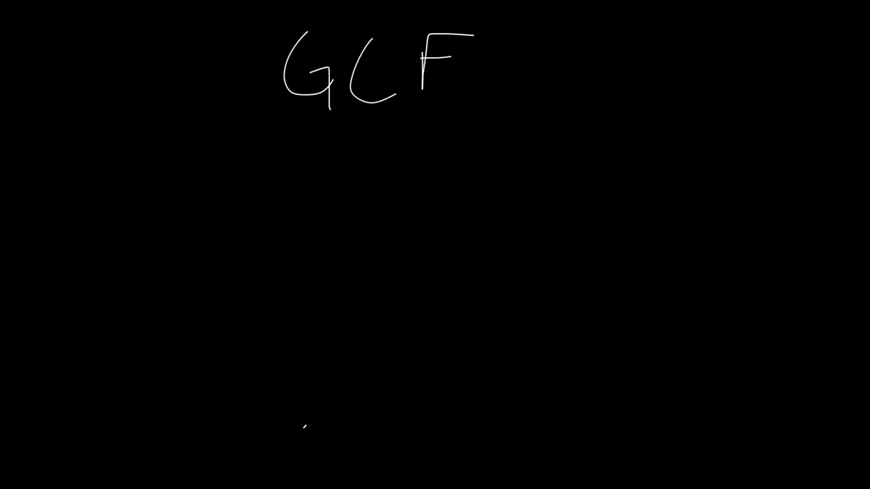
Write 24 and 32 beneath the underlined GCF heading, starting a branch under 24
drag(280, 111, 332, 109)
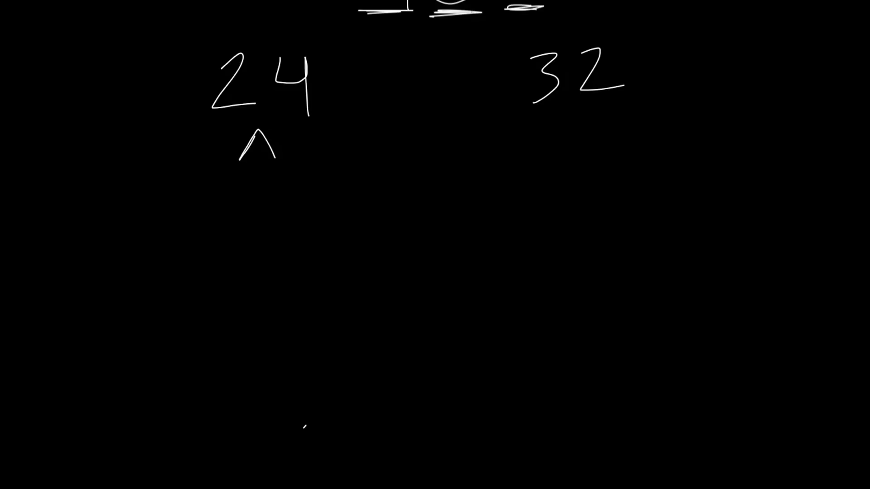
List the factor pairs of 24 under it: 24·1, 2·12, 3·8, 4·6
drag(195, 166, 222, 205)
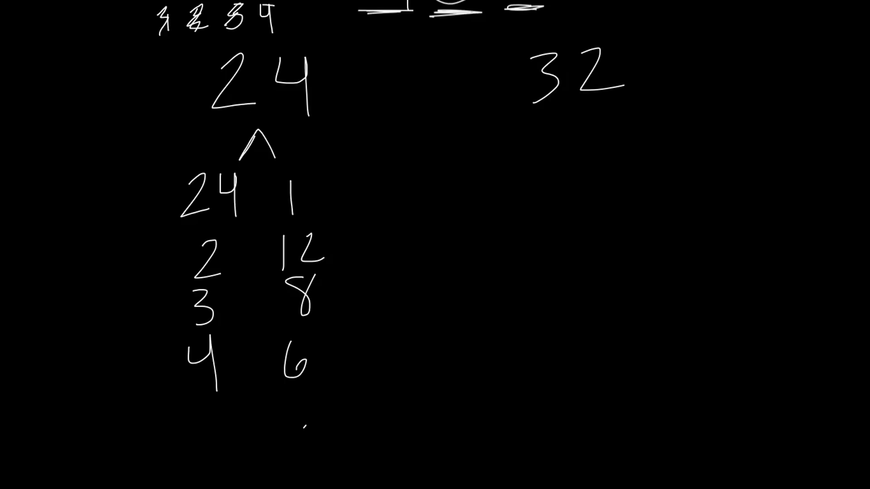
Box the 24 factor pairs, add arrows to 12, 8, 6, and write 32·1 and 2
text(5)
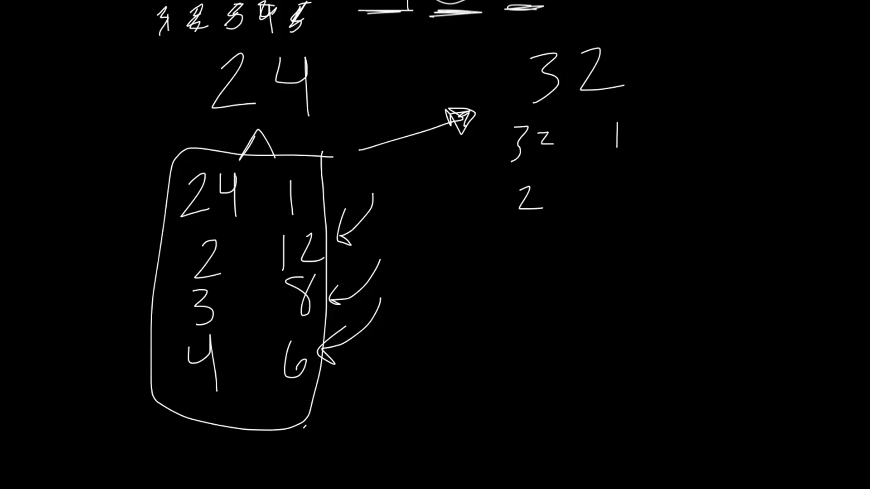
Pair 16 with 2, cross out 24 and 12 in red, box 8, and label it GCF
text(16)
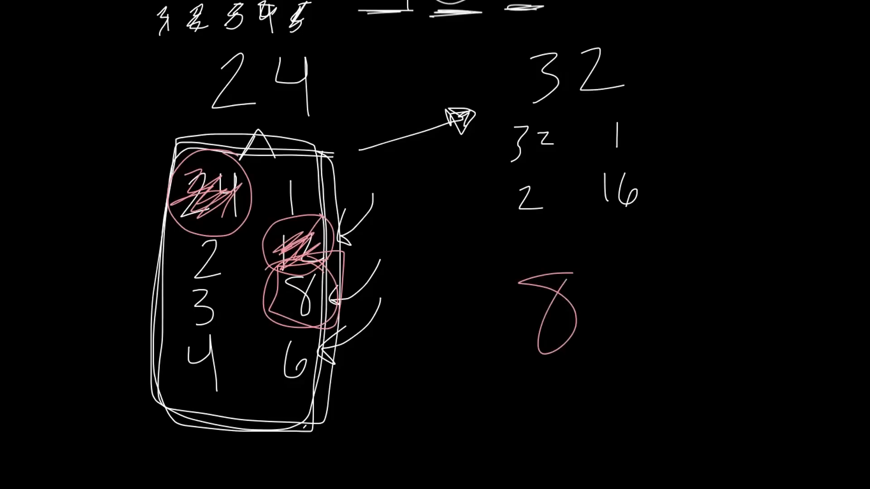
text(GCr)
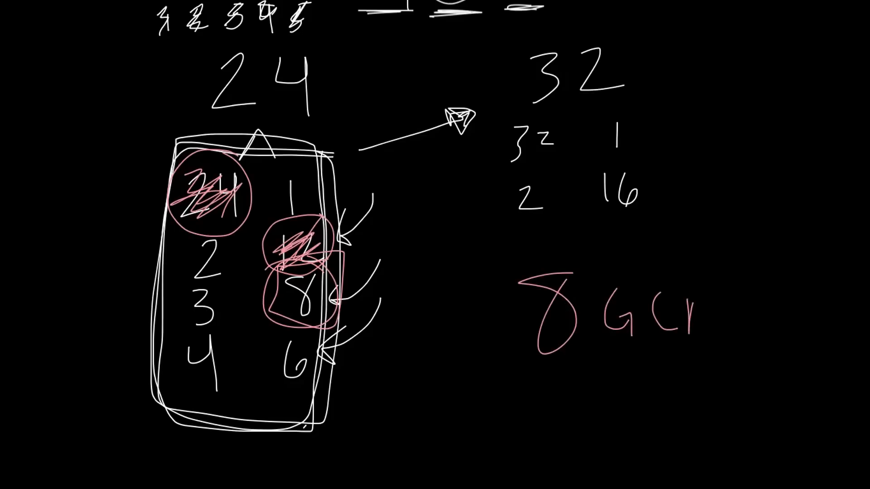